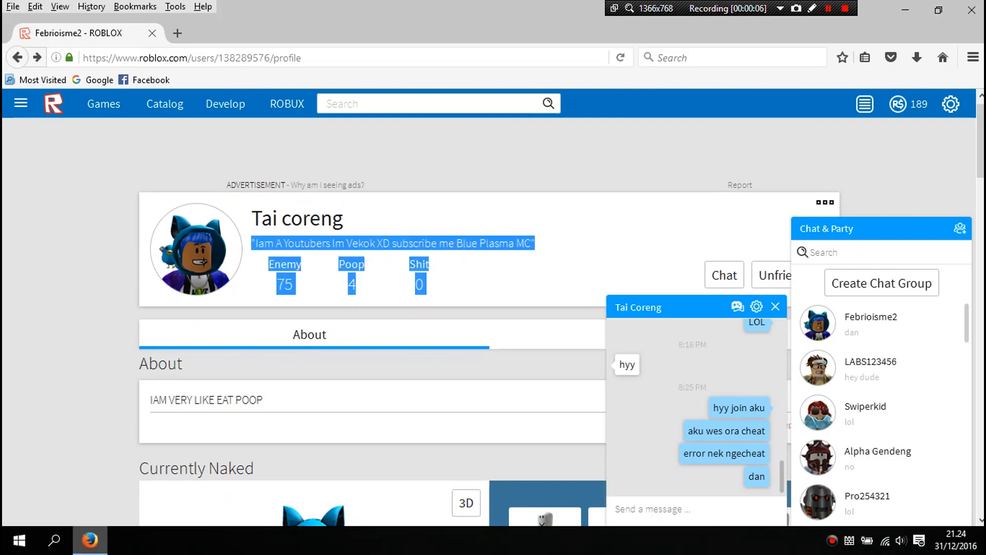
Scroll the profile past Currently Naked, Enemy 666, Free Robux and Noob Groups to Poop Games and Roblox Badges
scroll(up, 3)
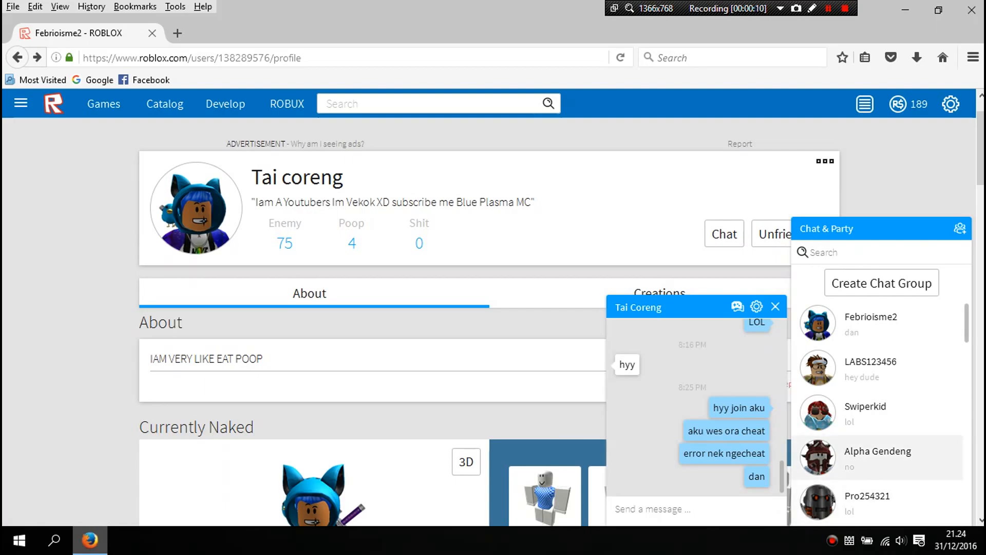
scroll(down, 3)
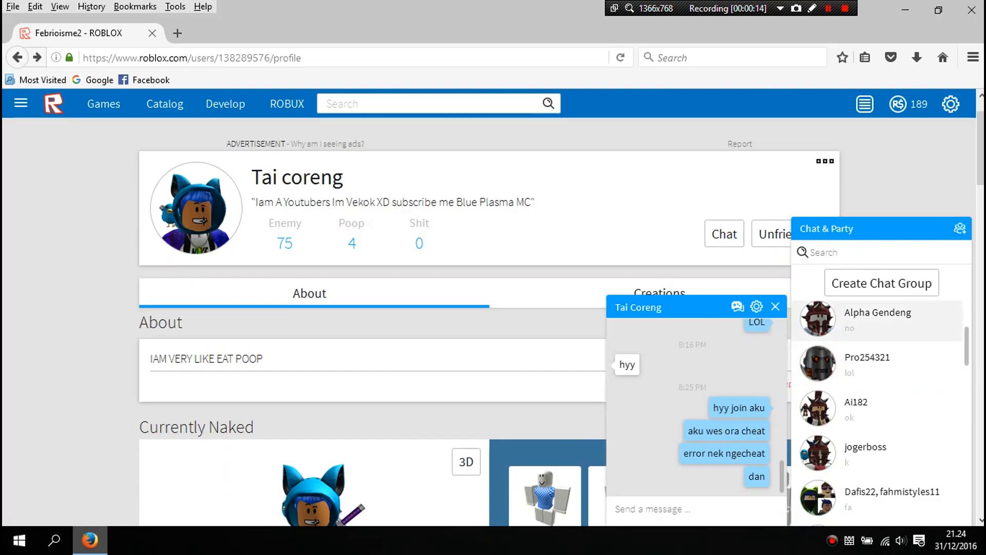
scroll(down, 3)
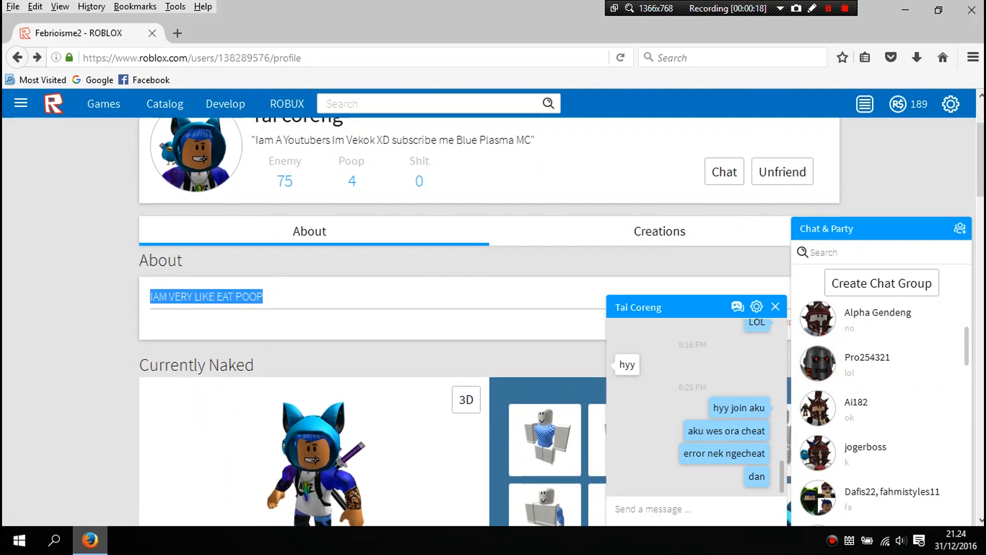
scroll(up, 3)
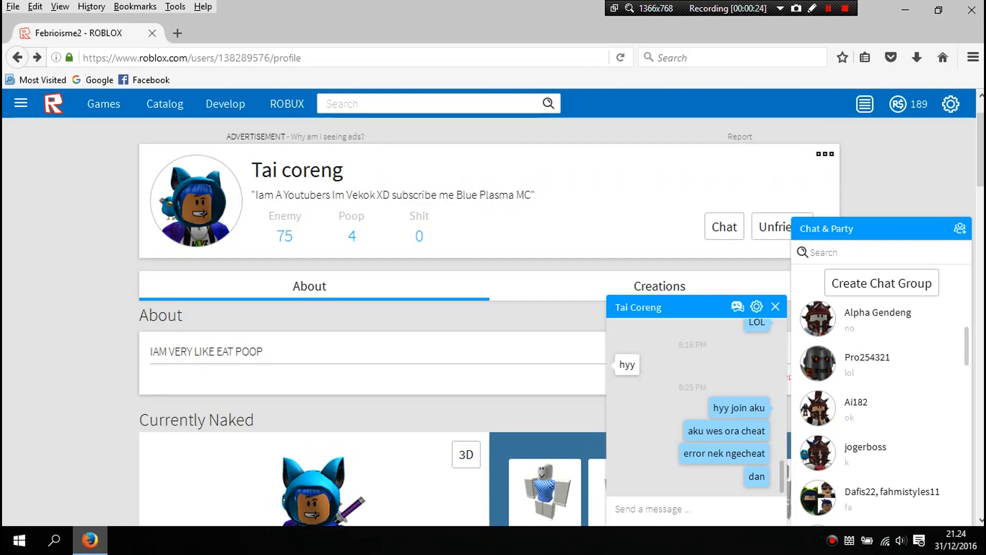
scroll(down, 3)
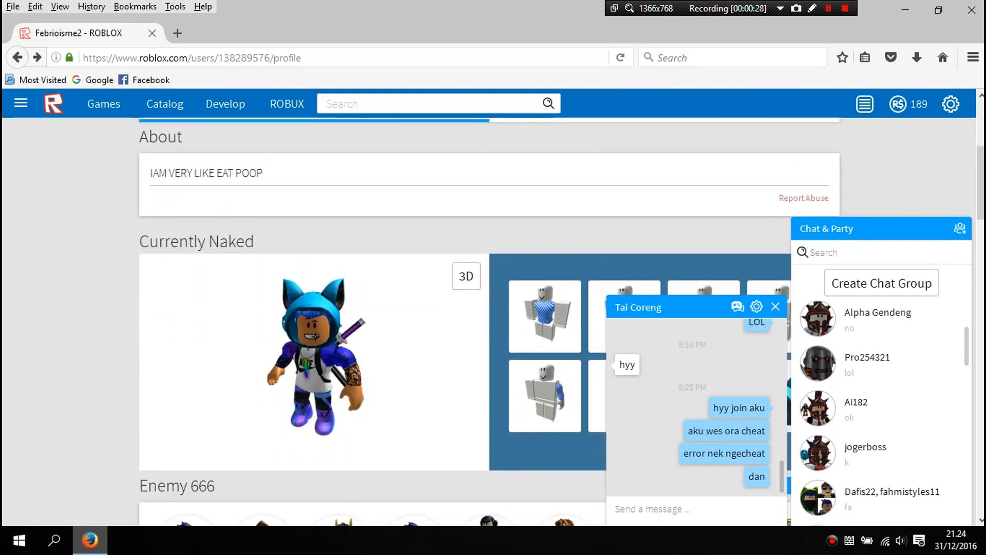
scroll(down, 3)
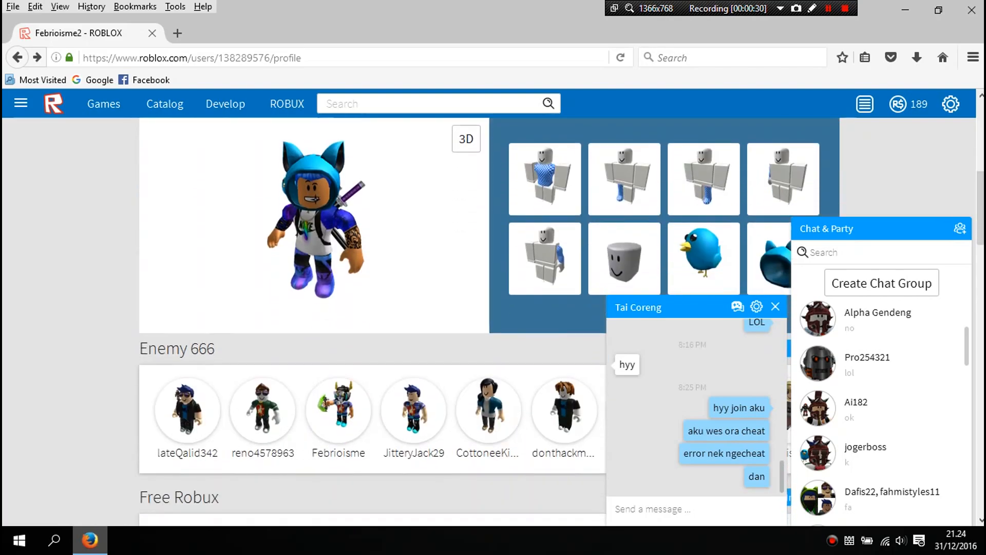
scroll(down, 3)
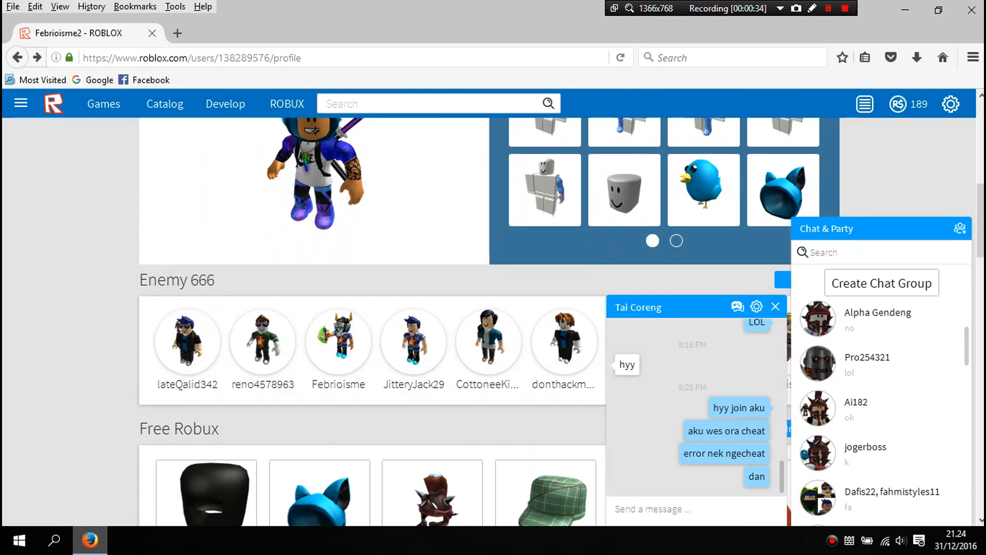
scroll(down, 3)
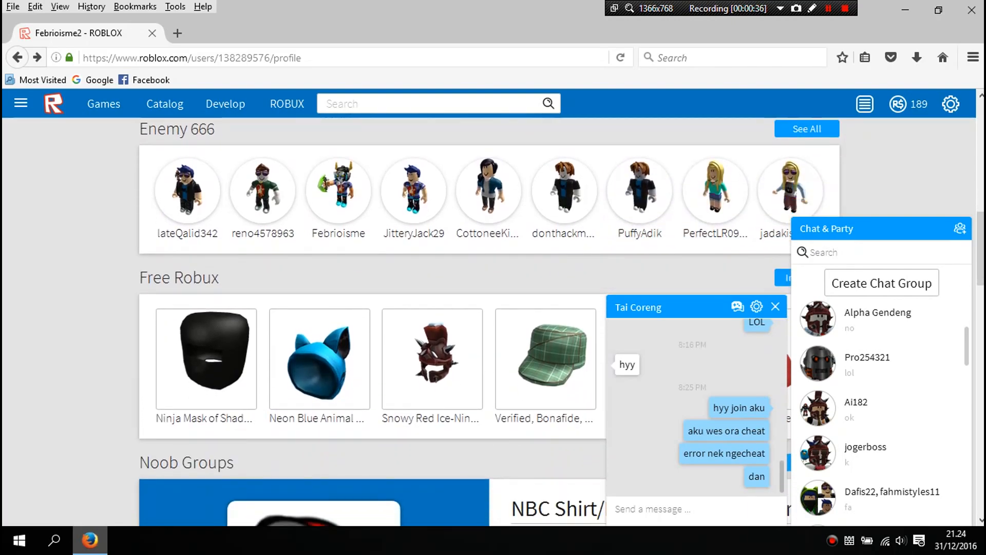
scroll(down, 3)
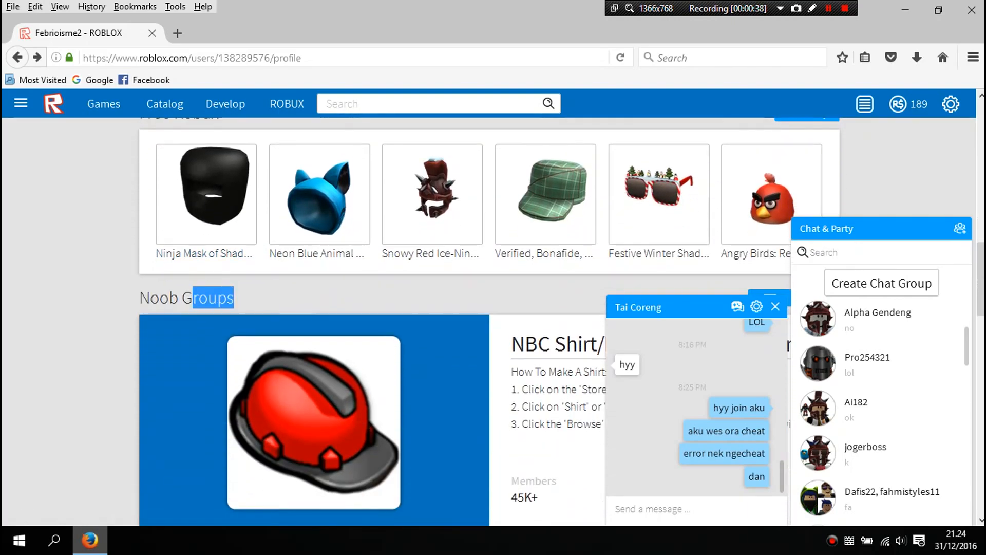
scroll(down, 3)
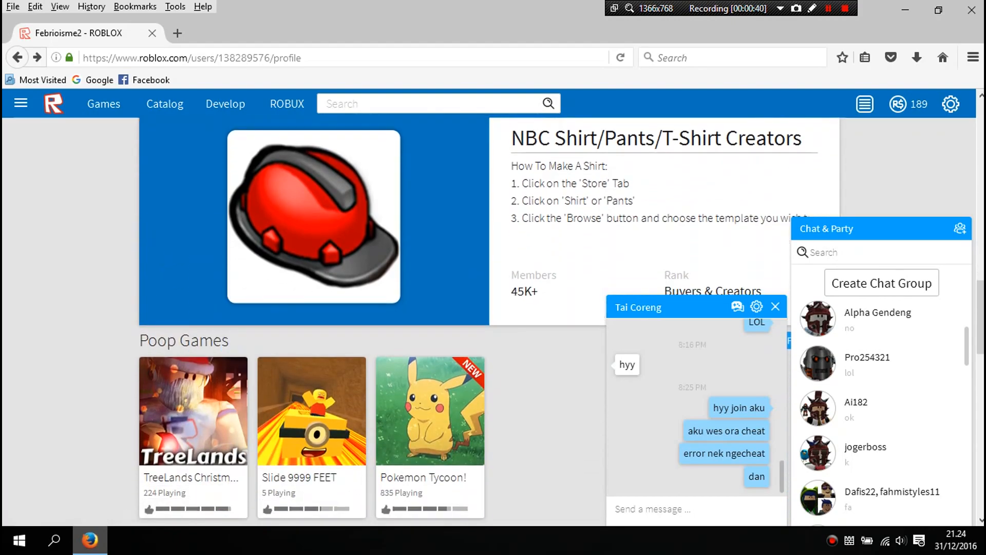
scroll(down, 3)
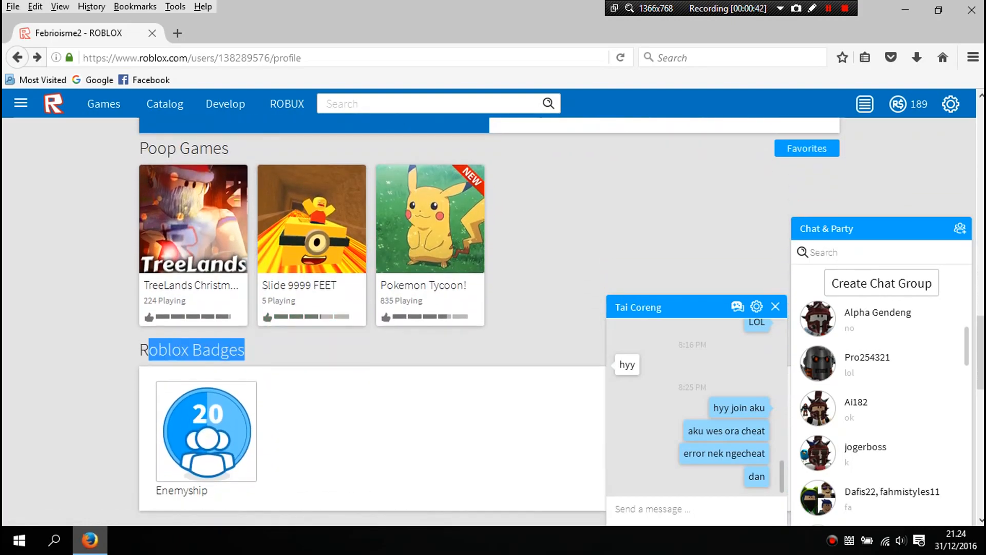
Scroll down to the Coddot Badges list and Statistics panel showing join date 6/27/666
scroll(down, 3)
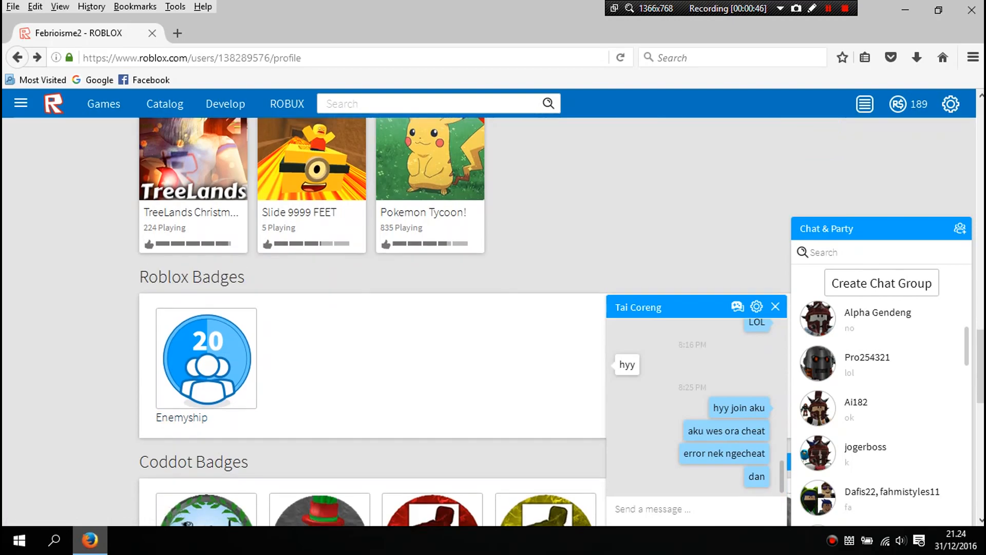
scroll(down, 3)
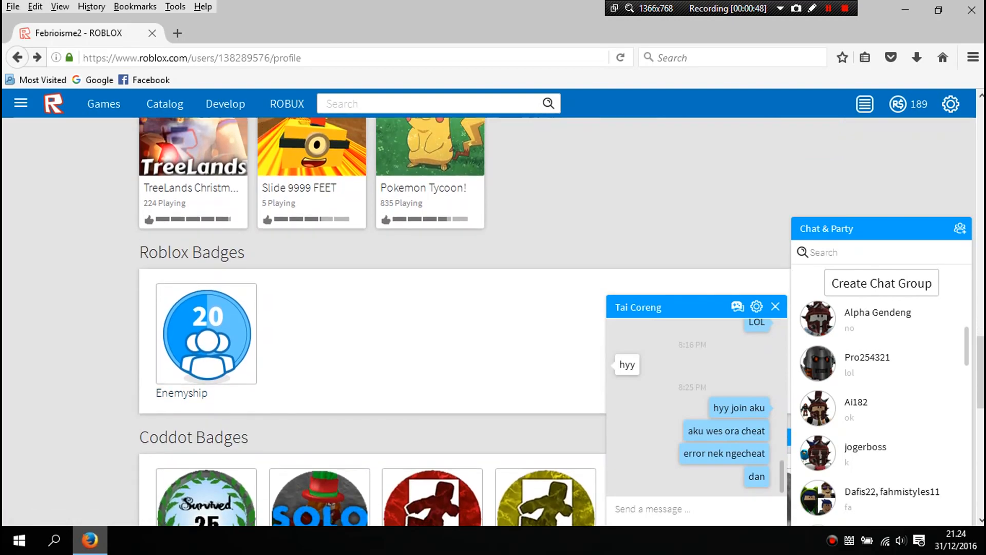
scroll(down, 3)
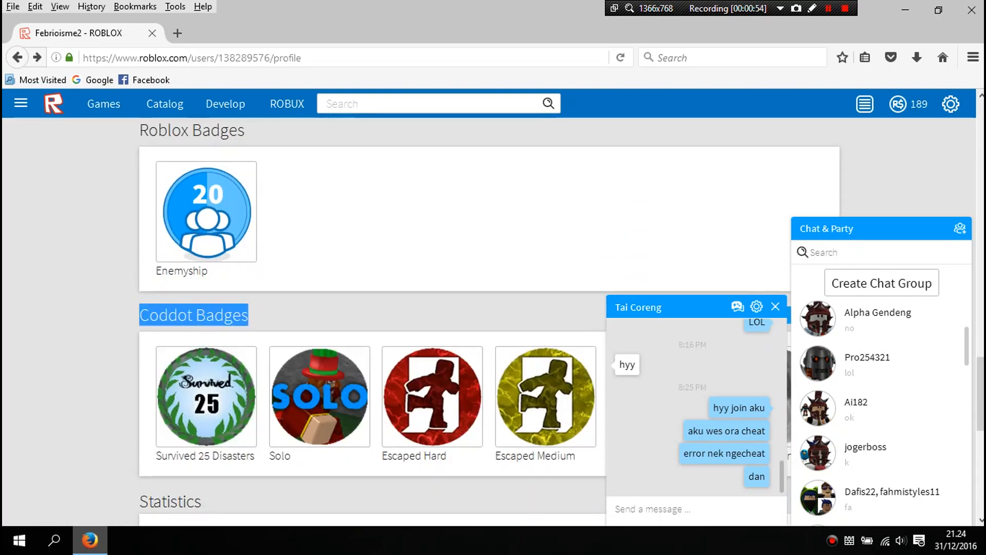
scroll(down, 3)
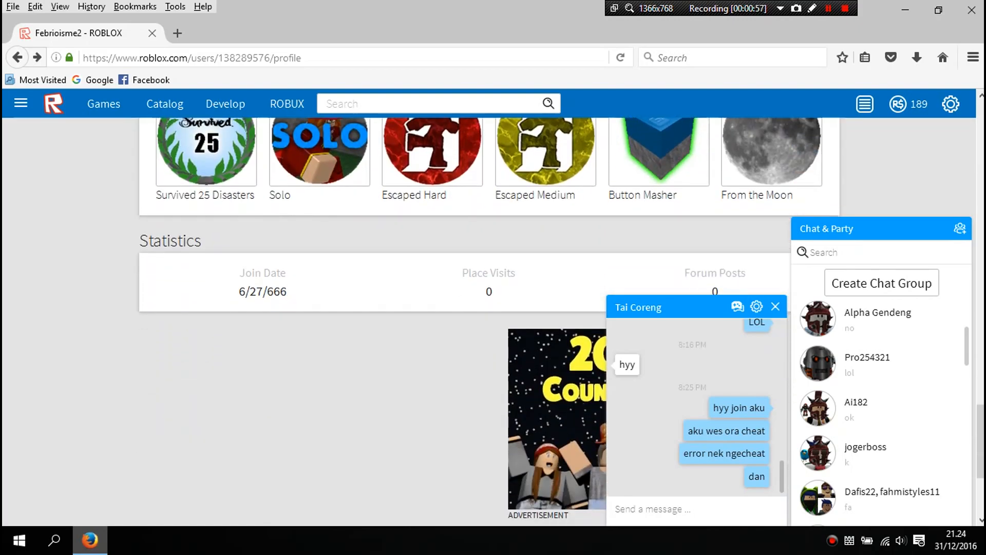
scroll(up, 3)
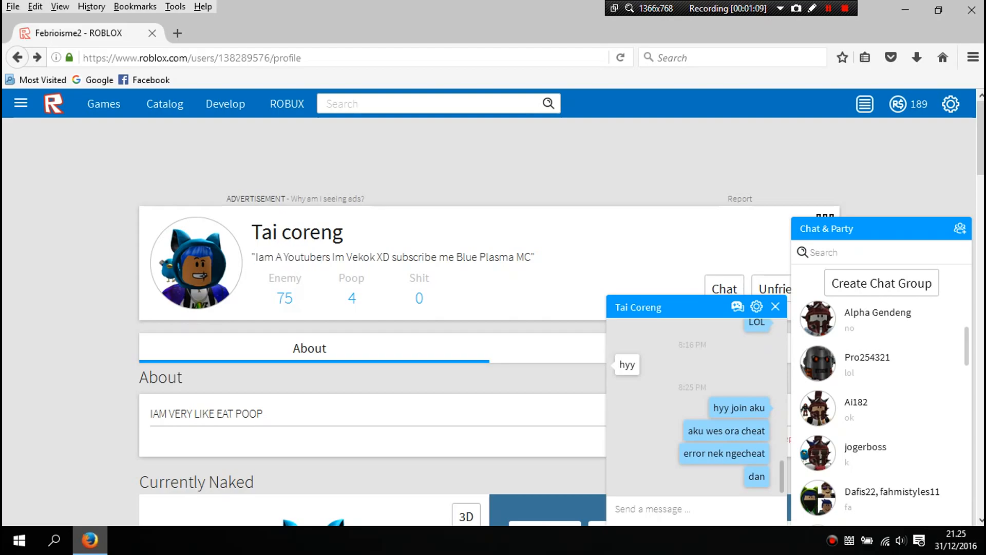
double_click(364, 257)
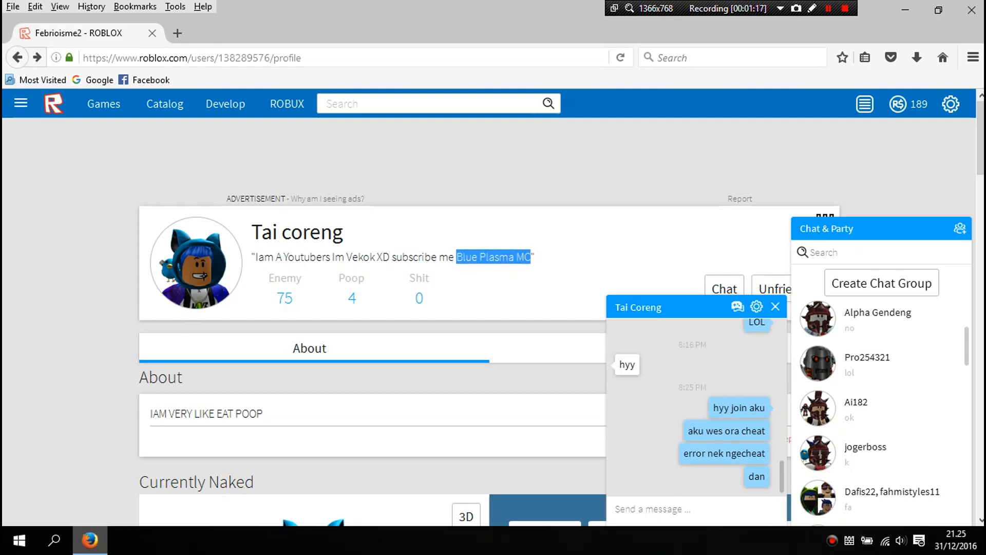
scroll(down, 3)
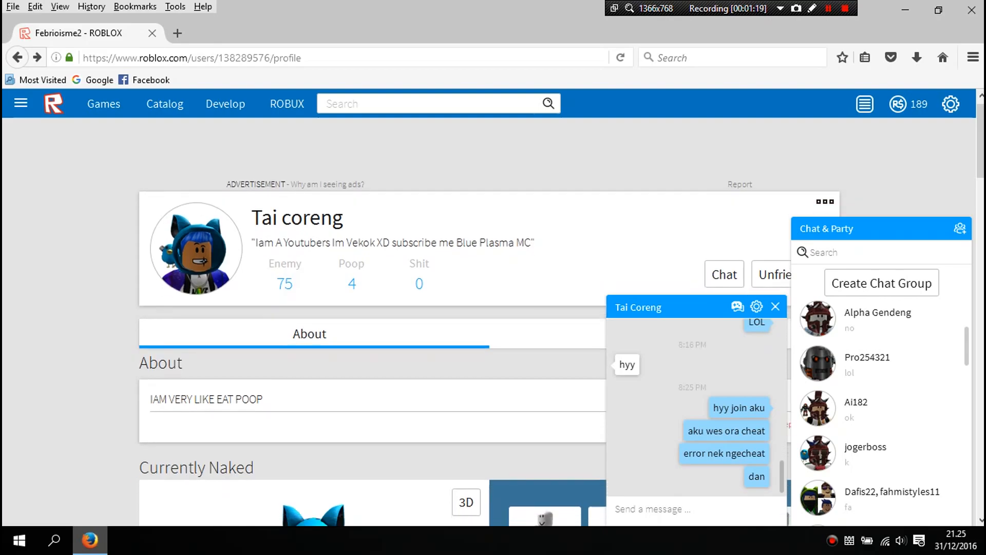